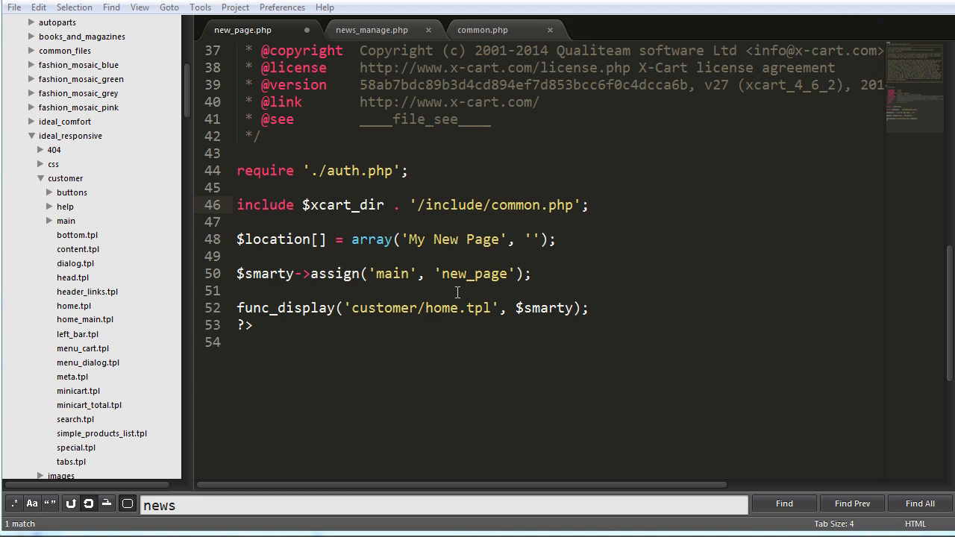
mouse_move(116, 280)
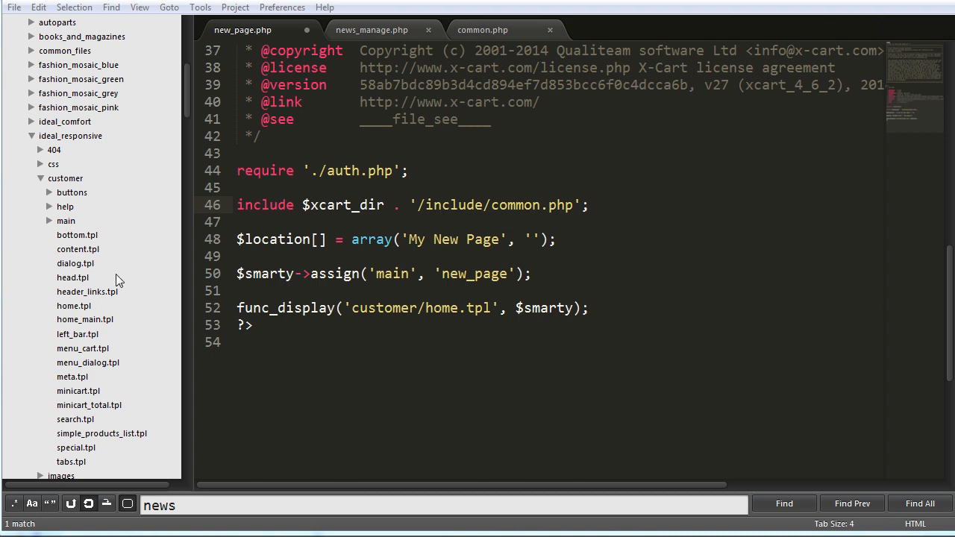
mouse_move(339, 289)
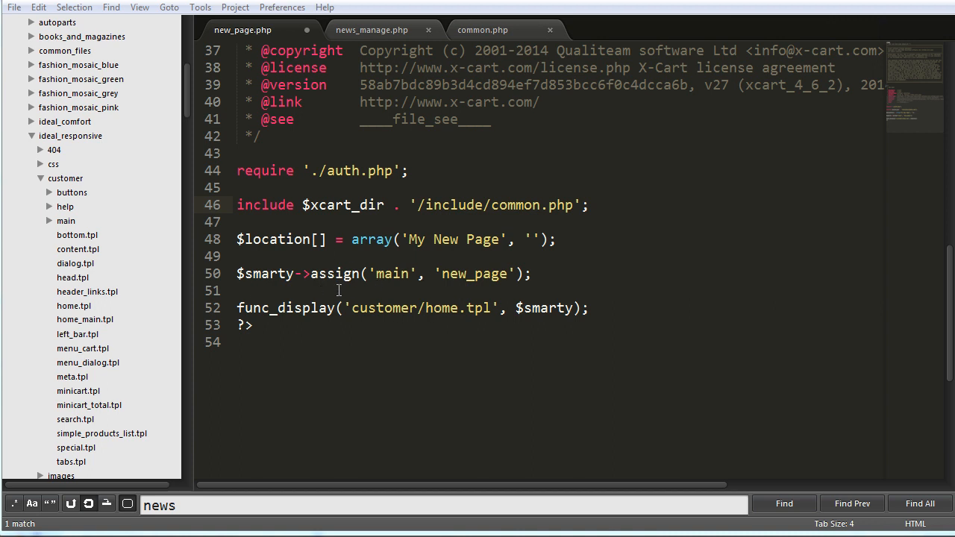
mouse_move(949, 296)
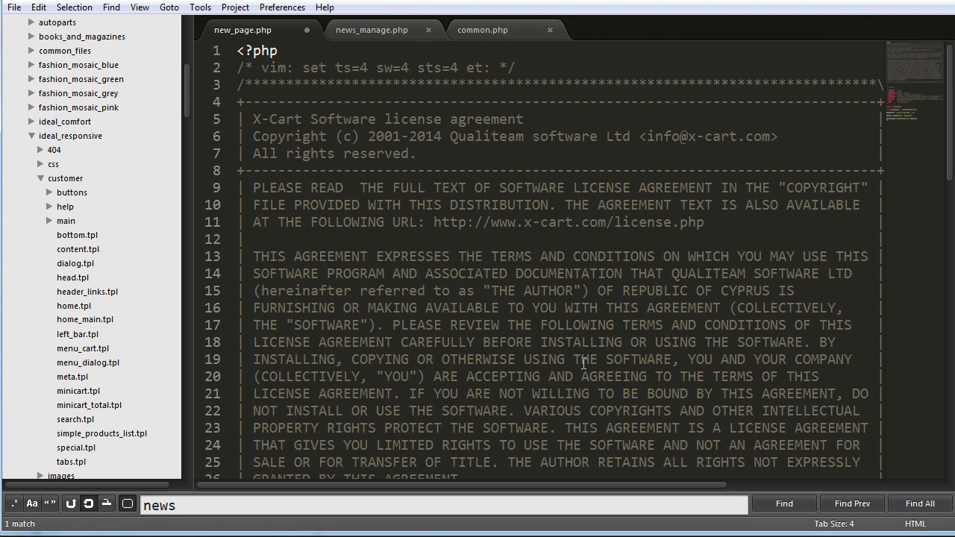
Step: Fill the empty $location link with new_page.php and save the new_page.php controller
scroll(down, 3)
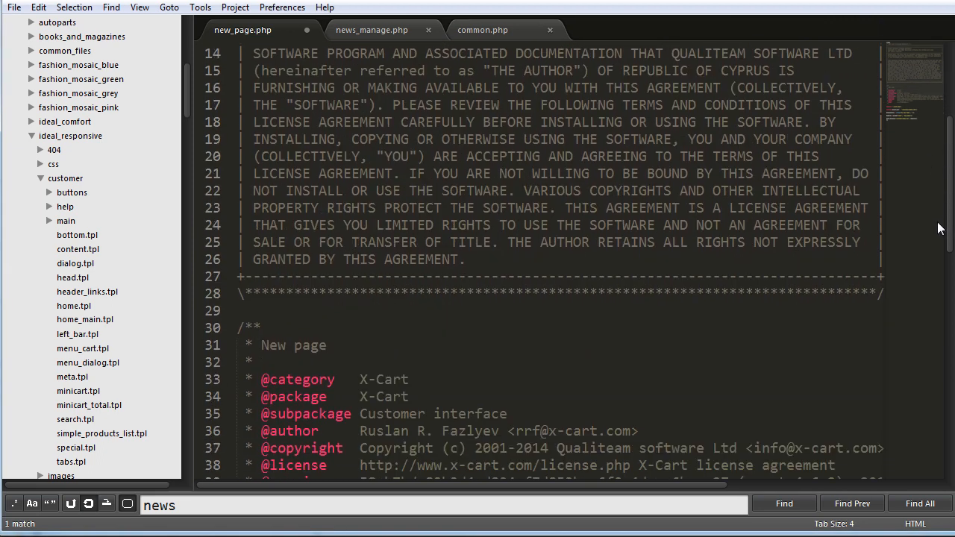
scroll(down, 3)
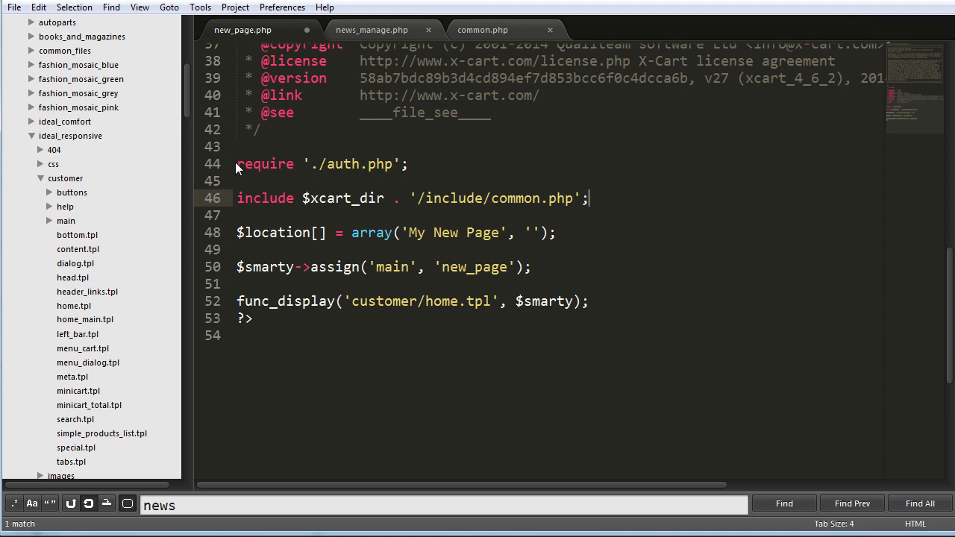
mouse_move(431, 200)
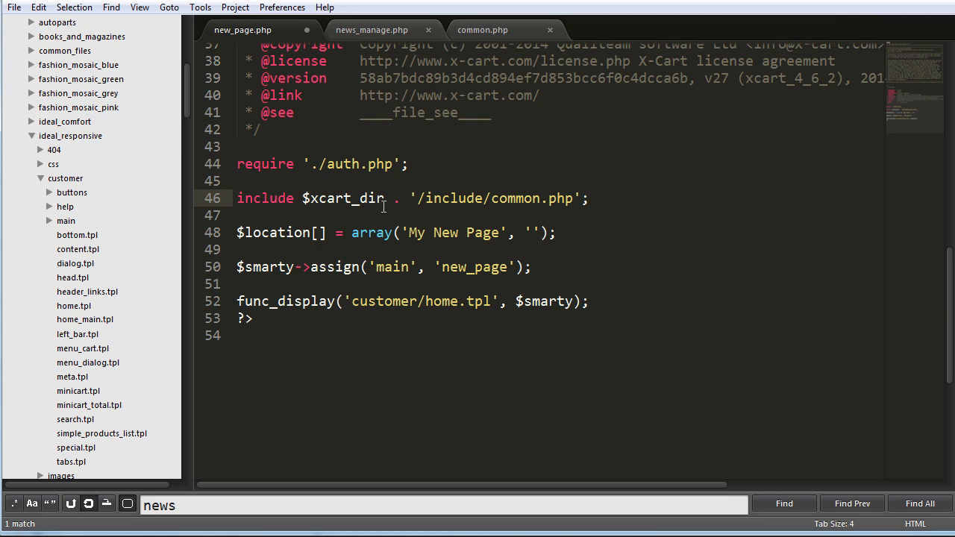
mouse_move(263, 203)
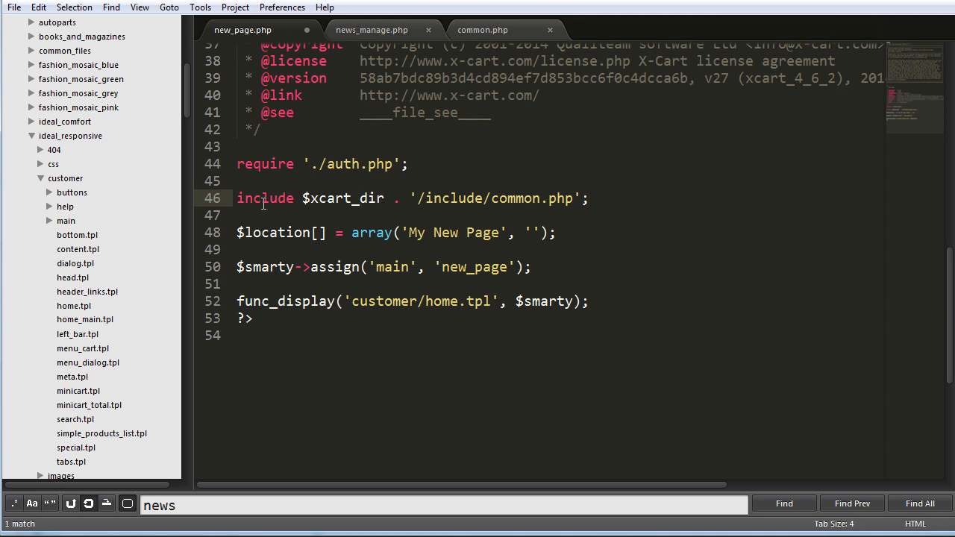
mouse_move(546, 197)
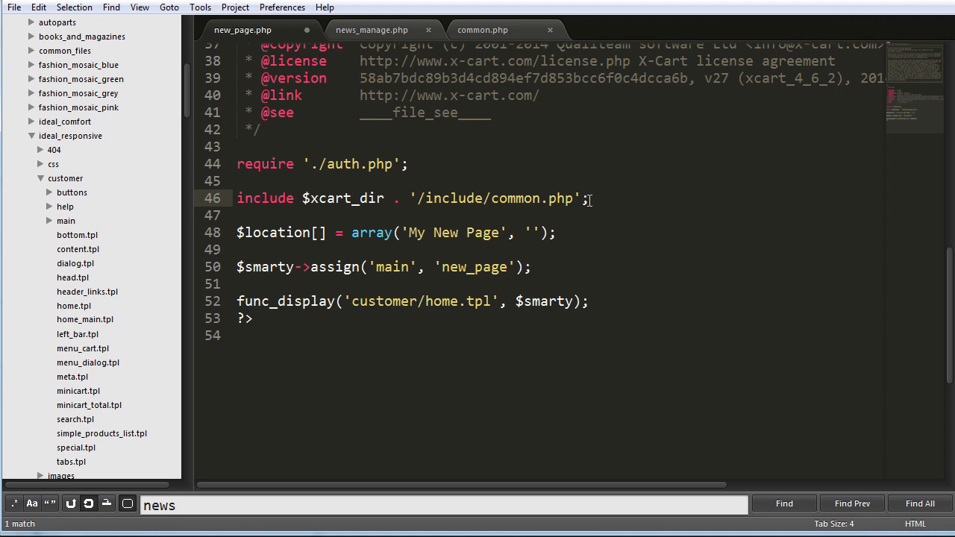
mouse_move(520, 228)
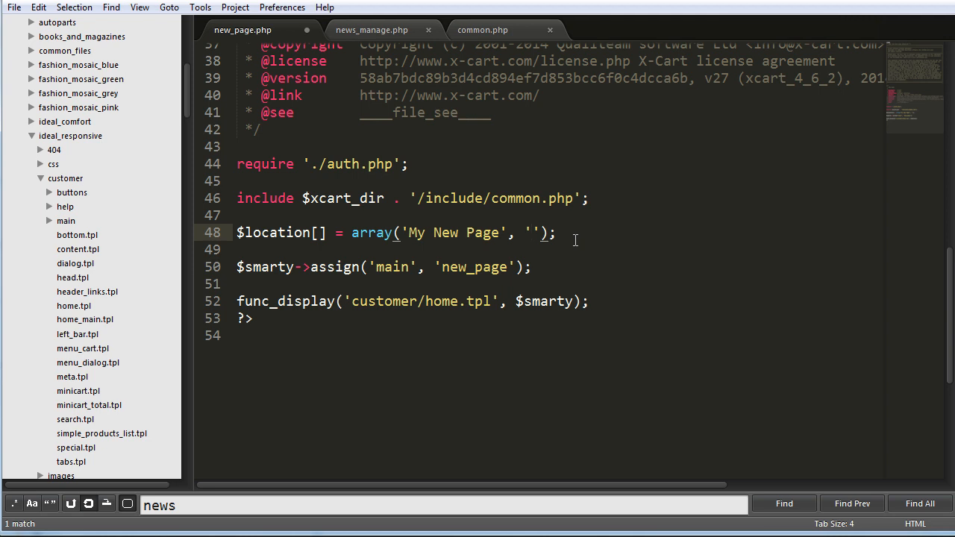
click(532, 233)
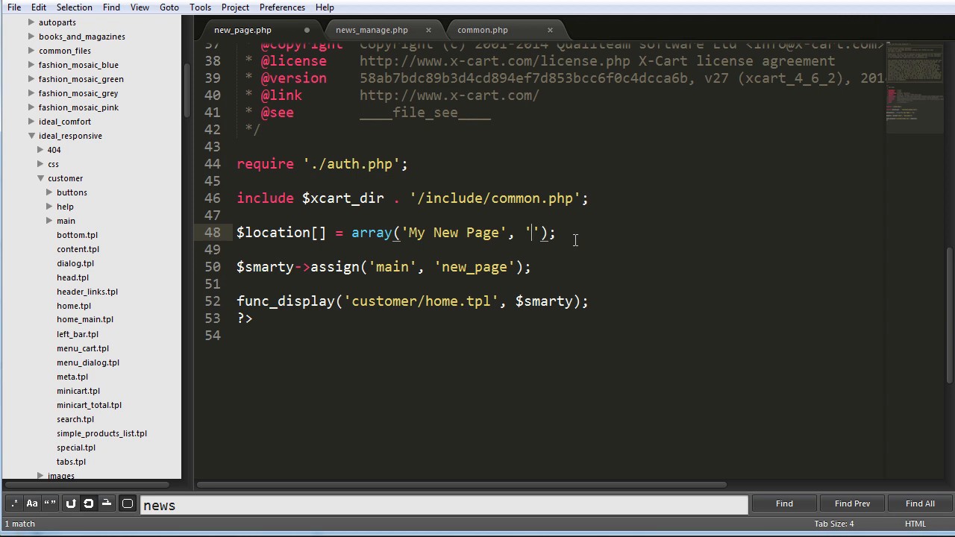
text(new_page.php)
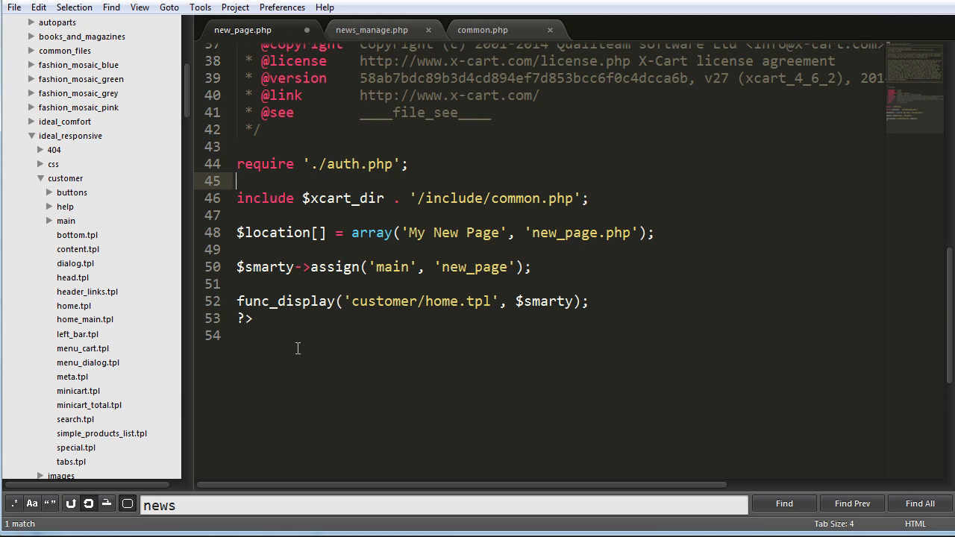
mouse_move(484, 294)
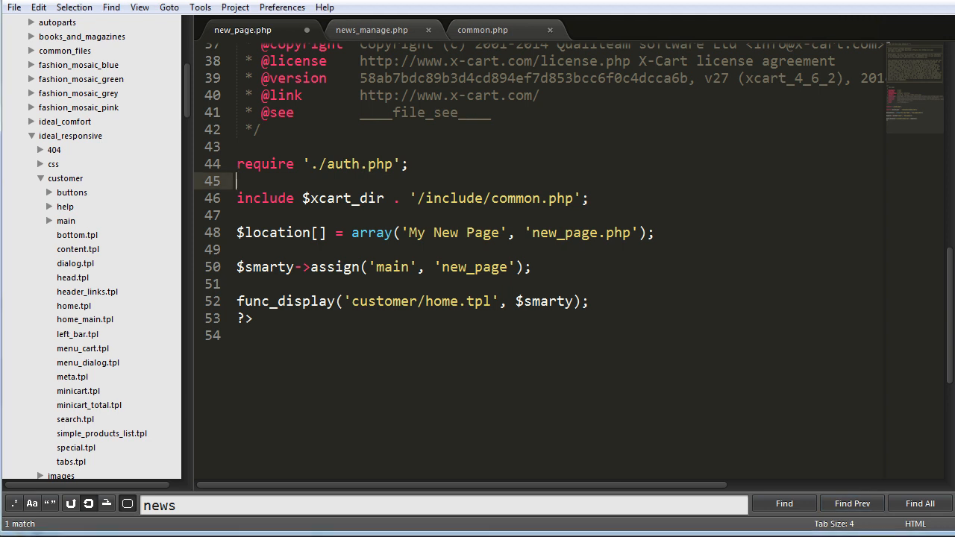
key(ctrl+s)
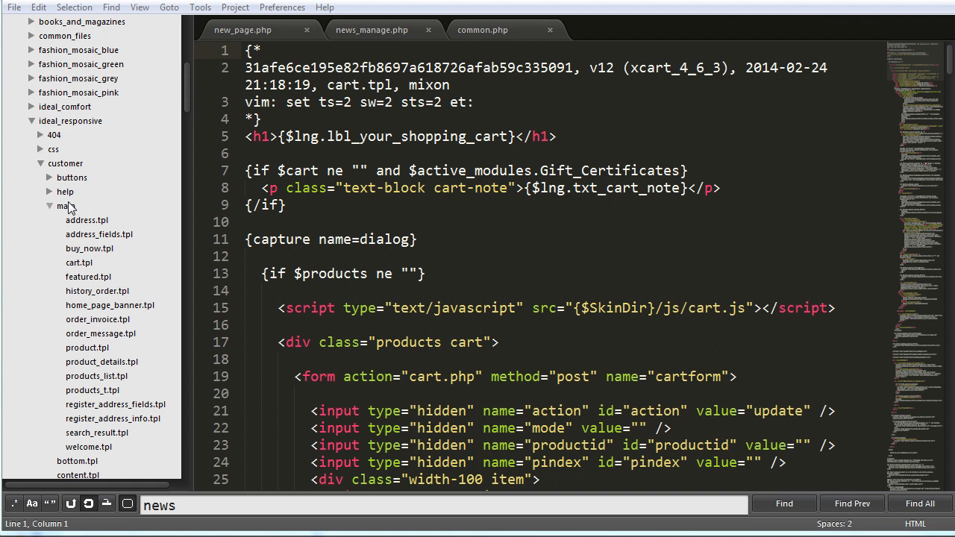
mouse_move(67, 212)
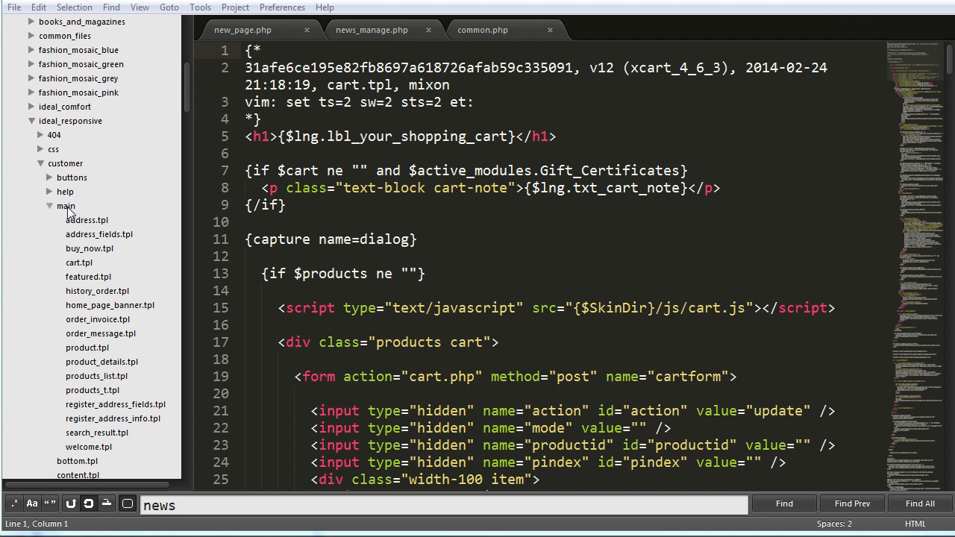
click(66, 206)
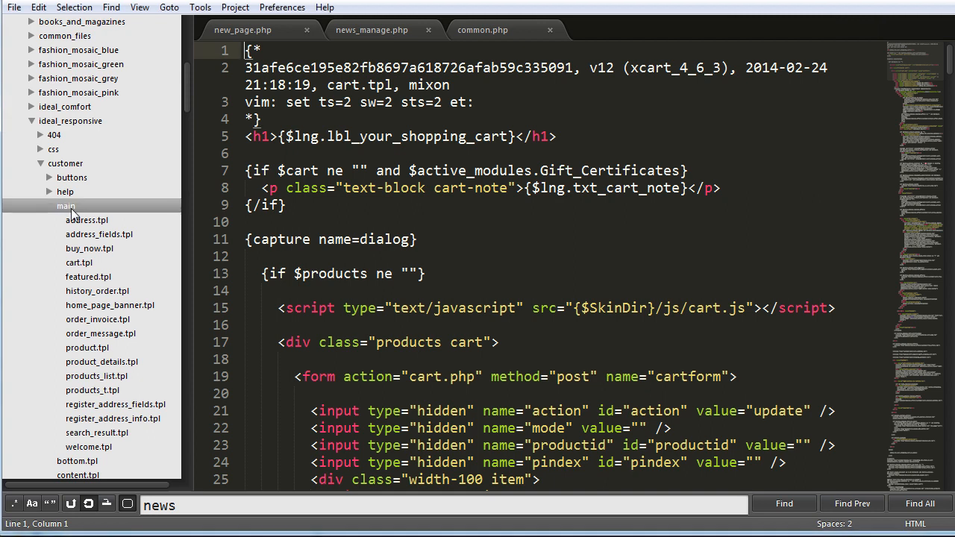
right_click(65, 206)
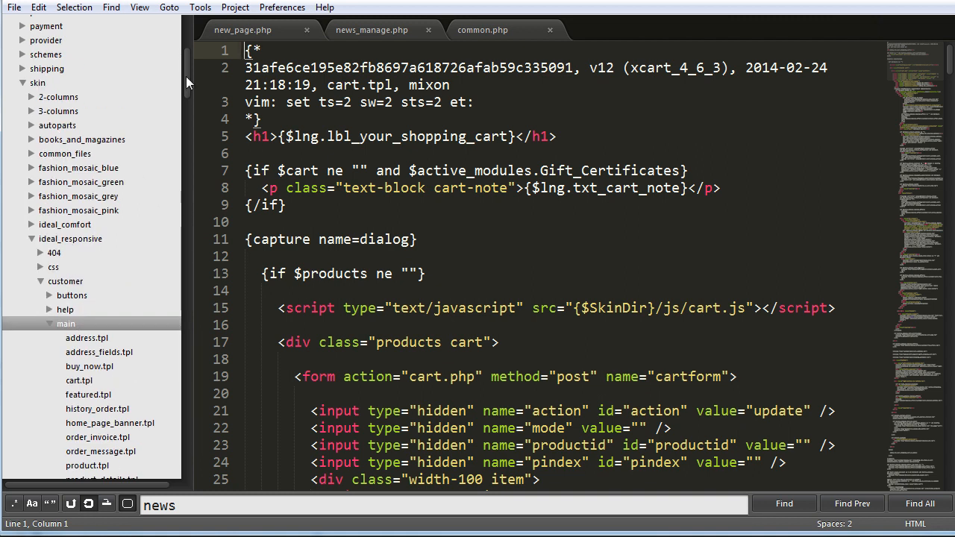
scroll(up, 3)
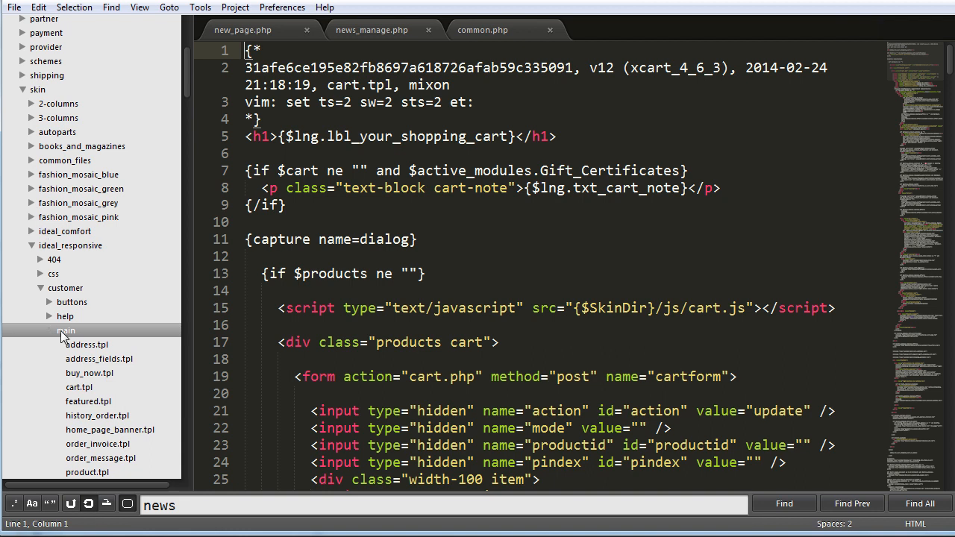
Step: Create a new file in the customer main folder containing the text Hello World
right_click(66, 331)
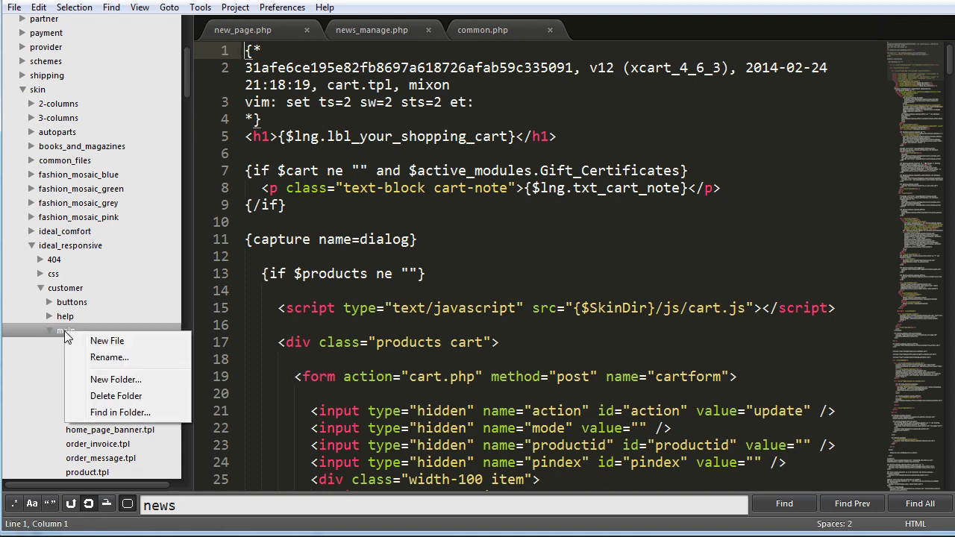
click(107, 341)
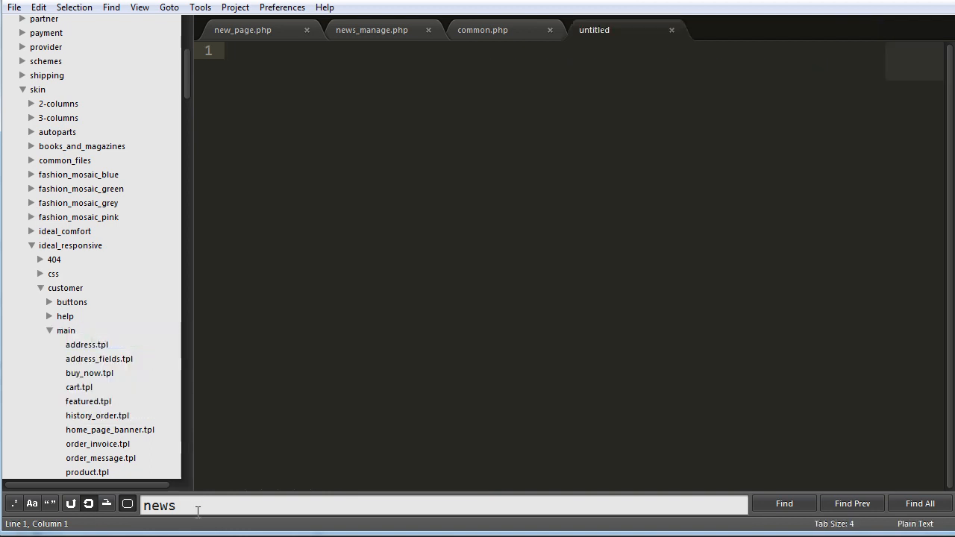
text(new_p)
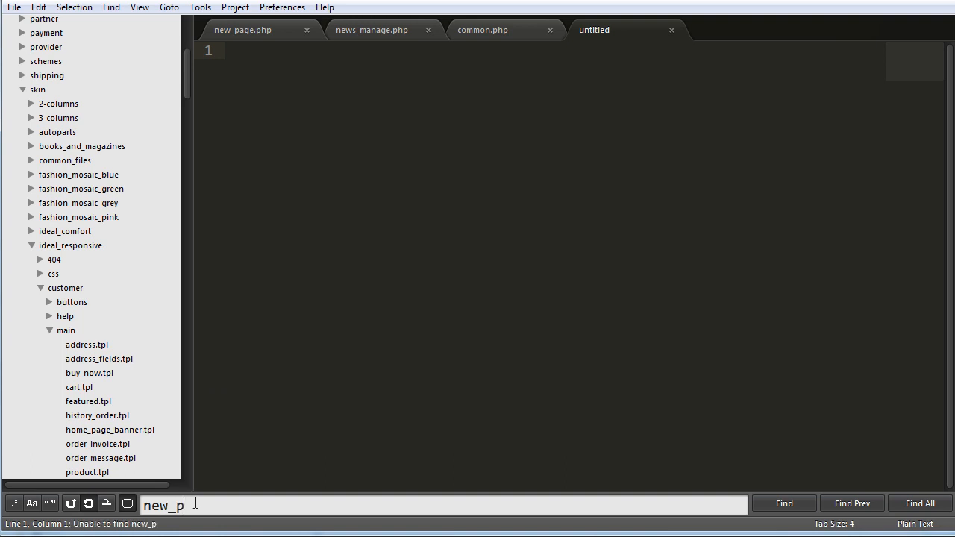
text(age.tpl)
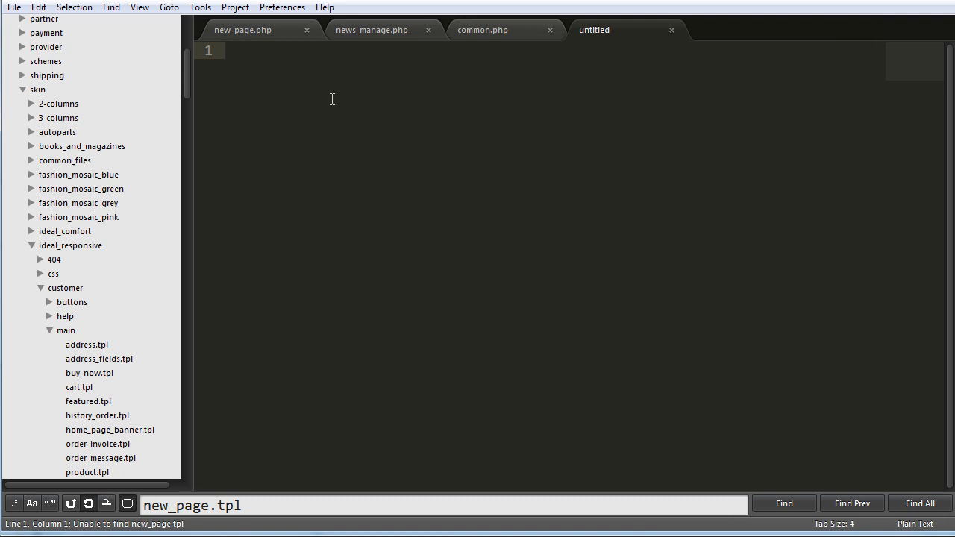
text(Hello Wor)
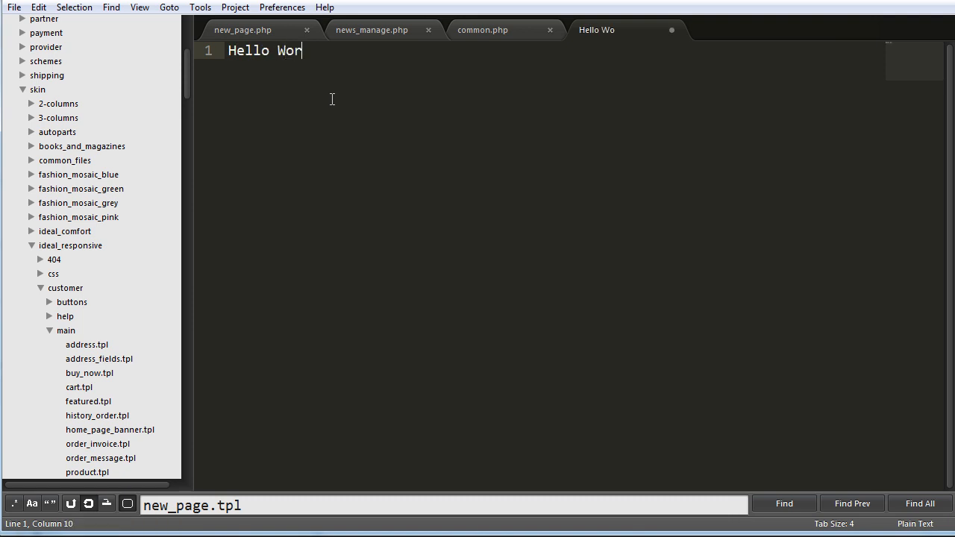
text(ld)
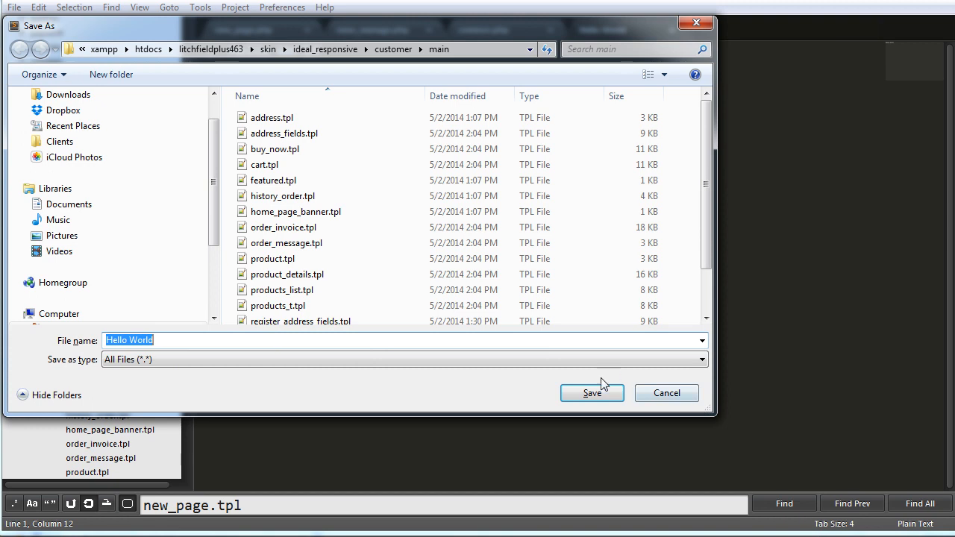
mouse_move(436, 418)
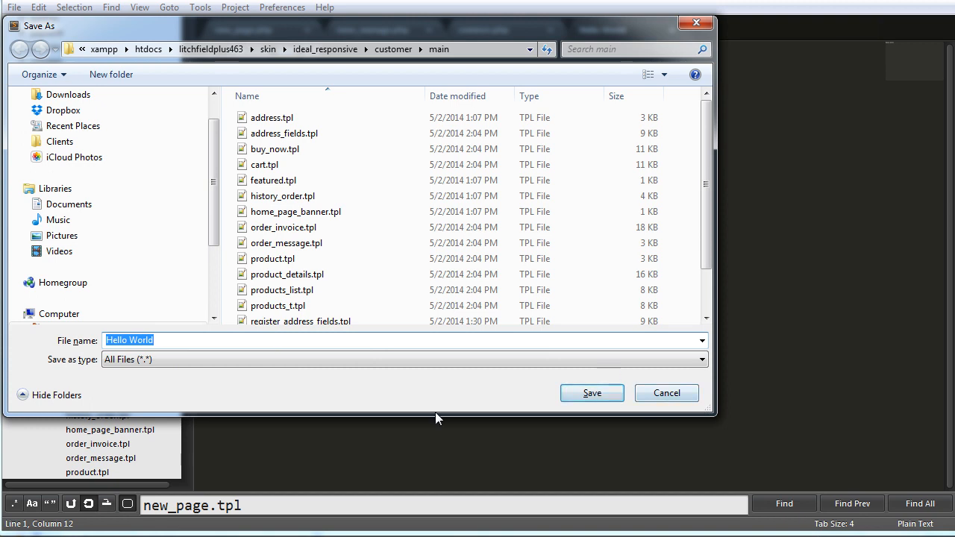
Step: Save the Hello World file as new_page.tpl in the customer/main templates folder
text(new_pa)
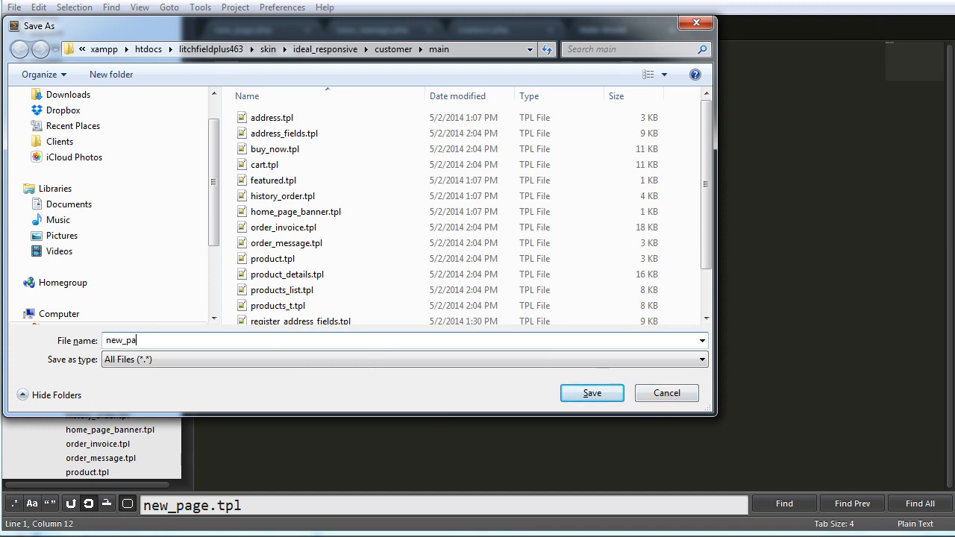
text(ge.tpl)
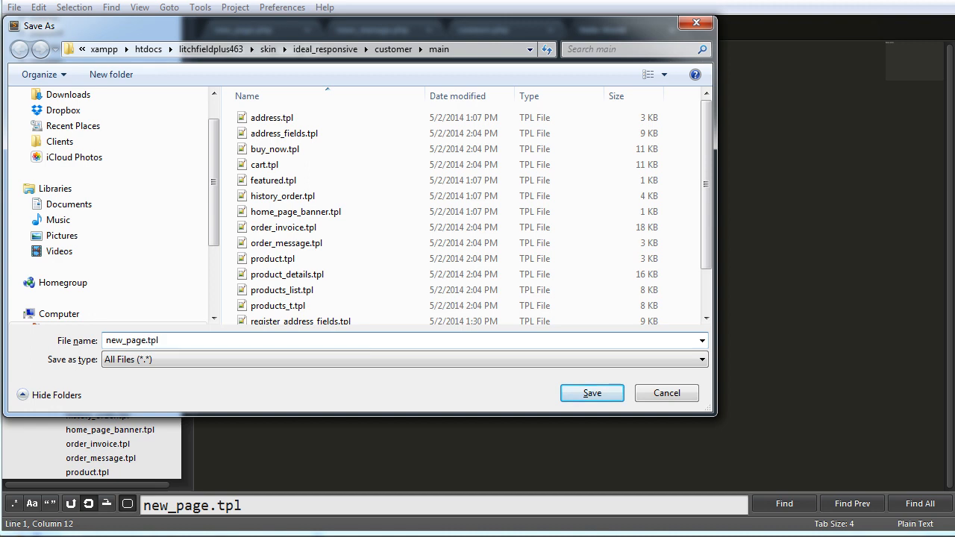
click(591, 394)
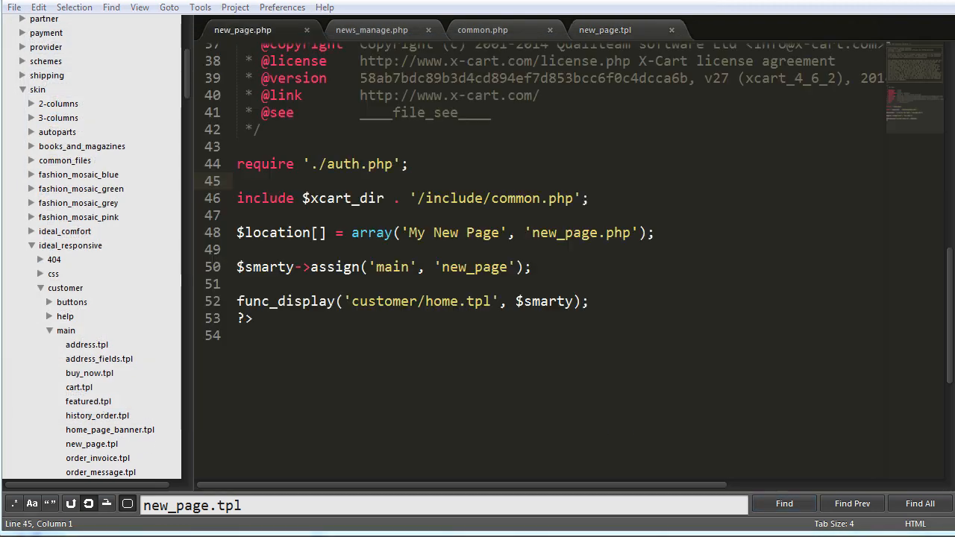
mouse_move(699, 421)
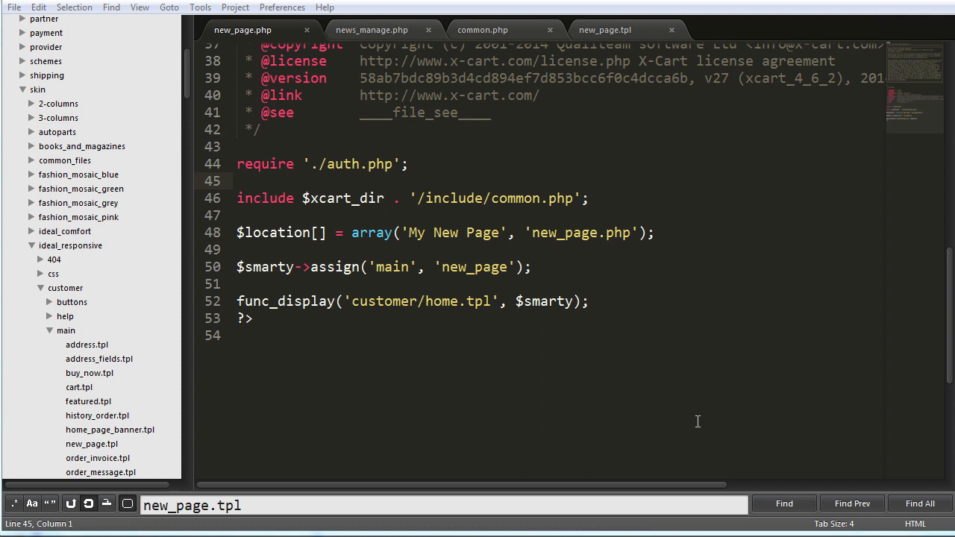
mouse_move(227, 35)
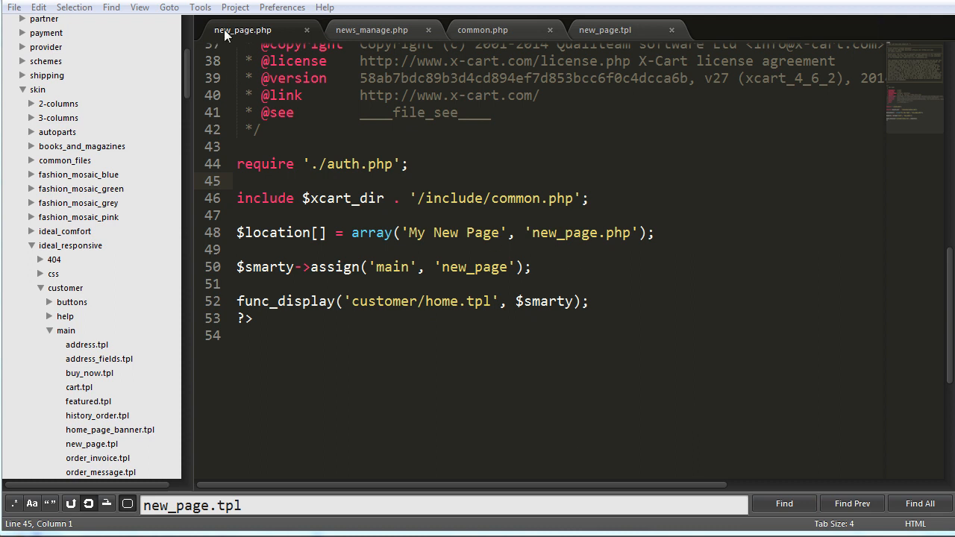
mouse_move(459, 279)
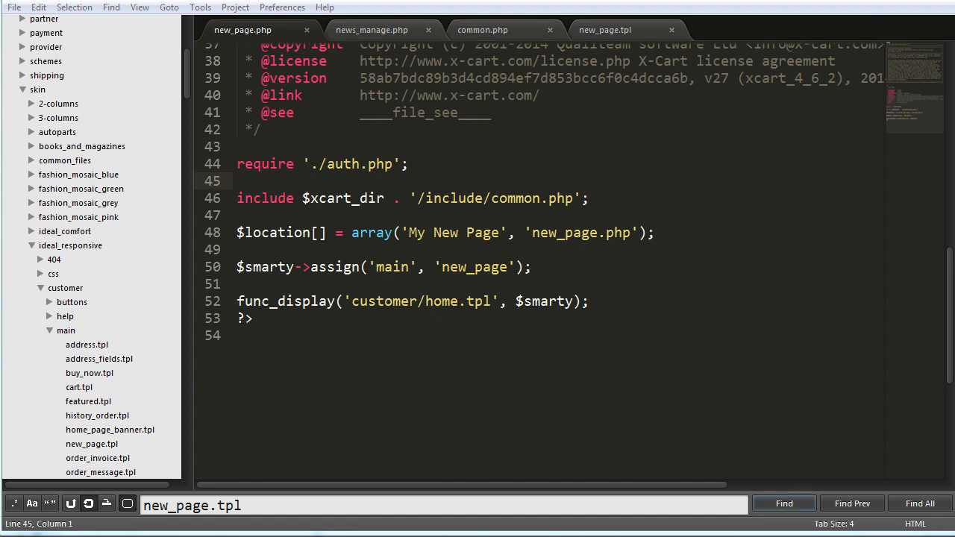
mouse_move(108, 348)
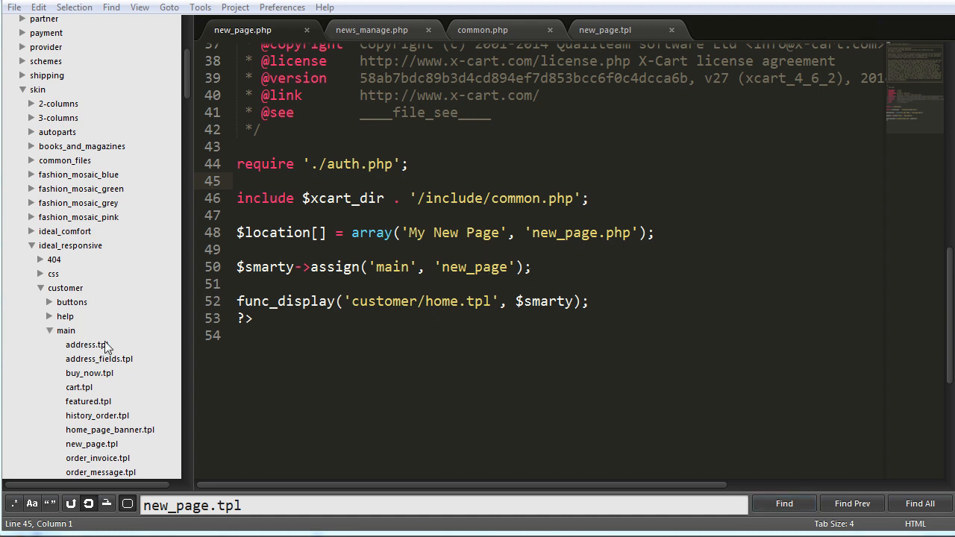
mouse_move(107, 259)
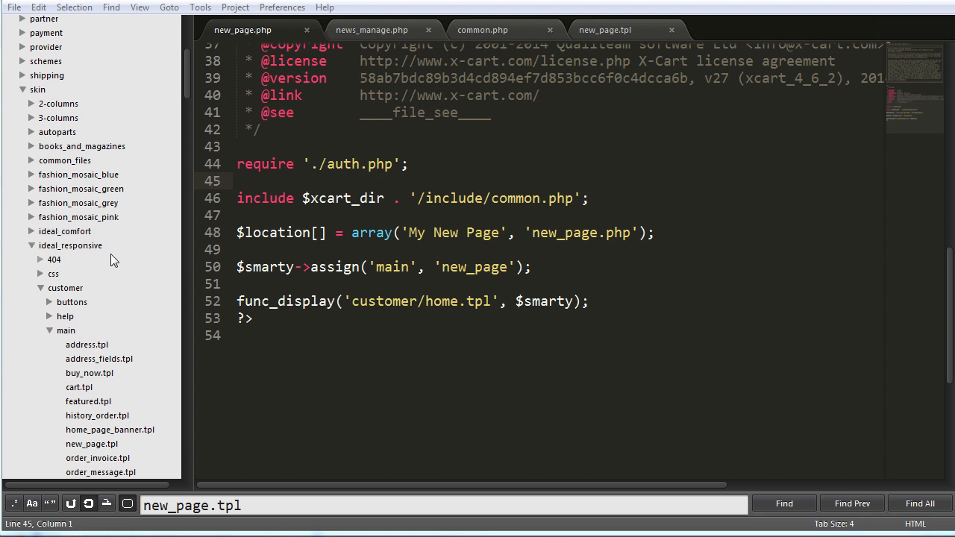
mouse_move(110, 288)
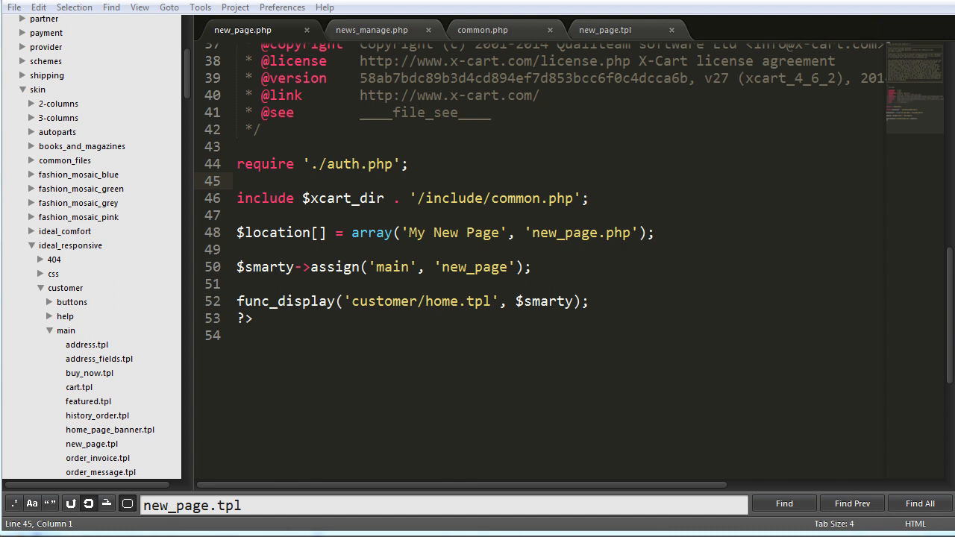
mouse_move(90, 418)
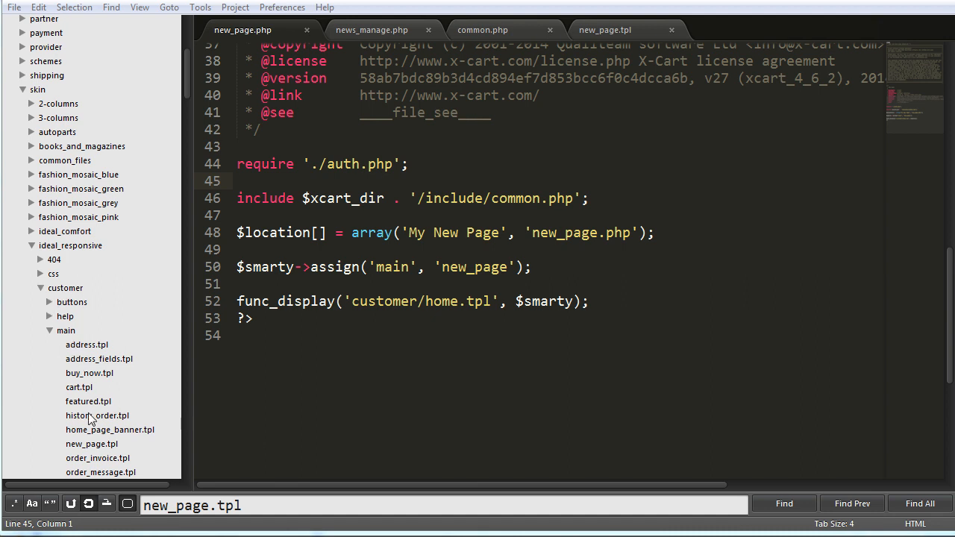
mouse_move(96, 436)
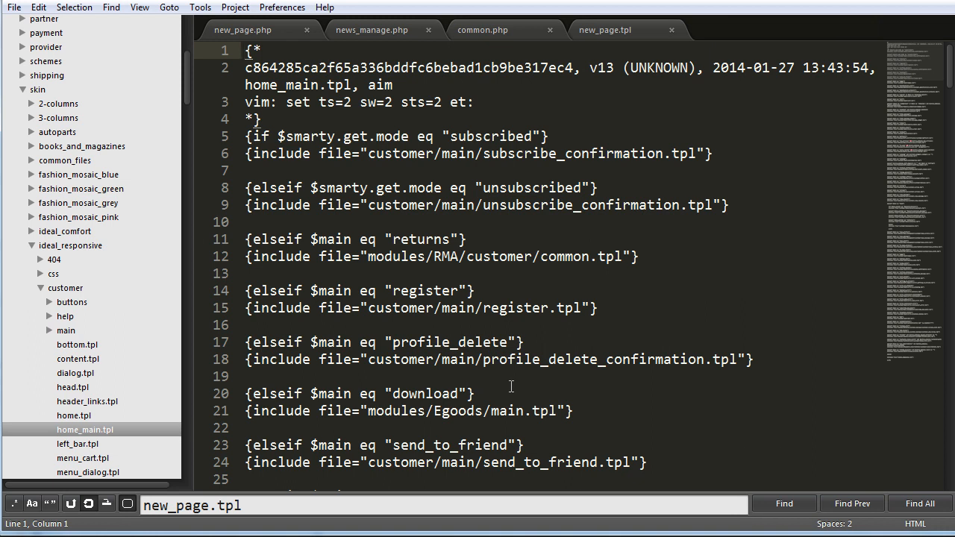
Step: Select and copy the linked_accounts elseif block at the end of home_main.tpl
scroll(down, 3)
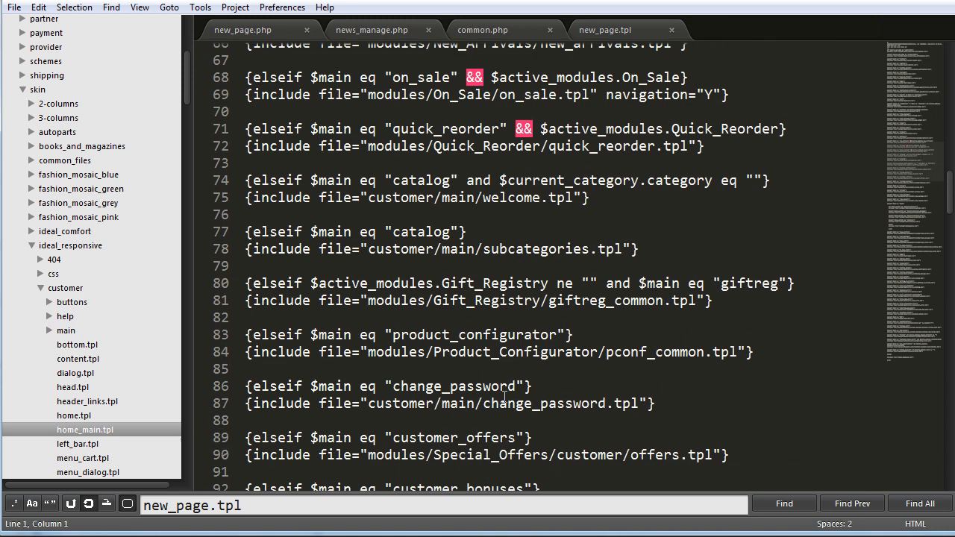
scroll(down, 3)
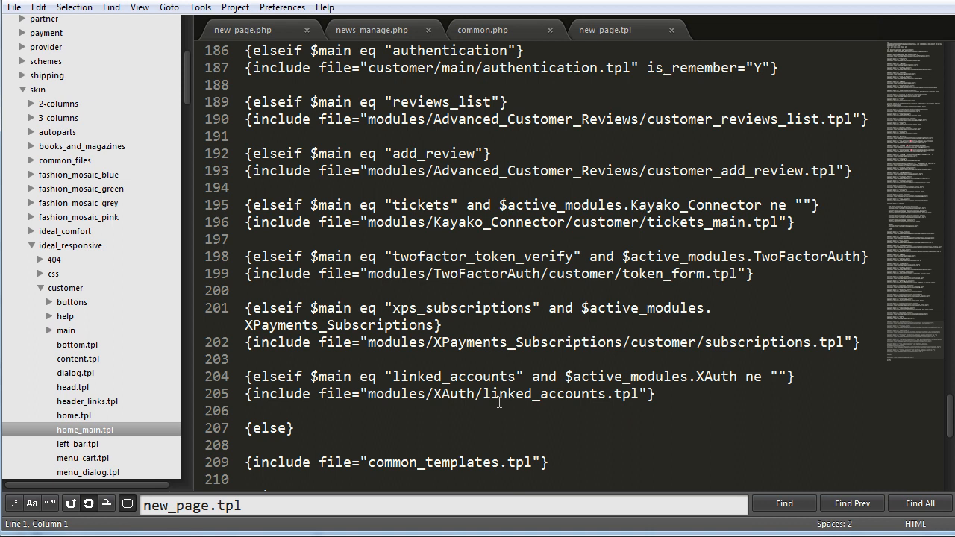
scroll(down, 3)
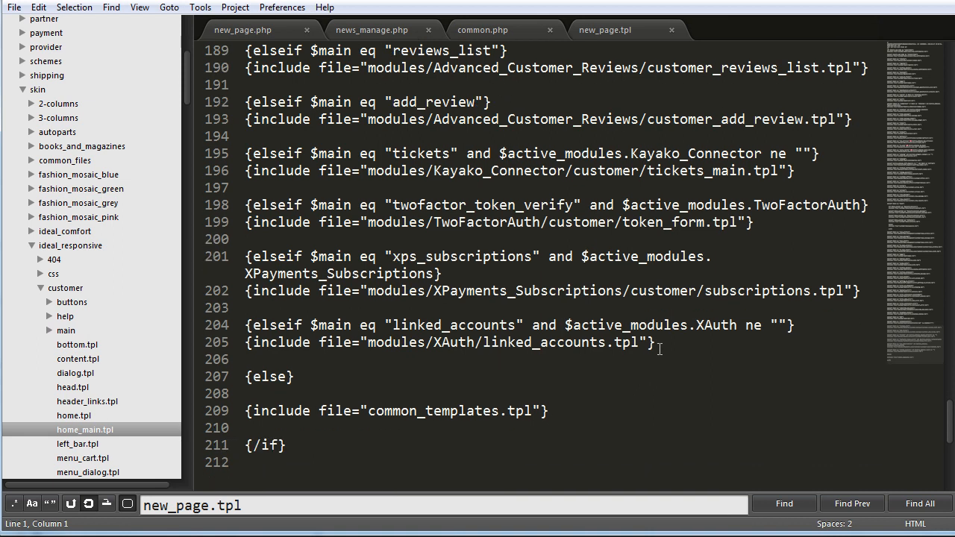
drag(663, 349, 246, 326)
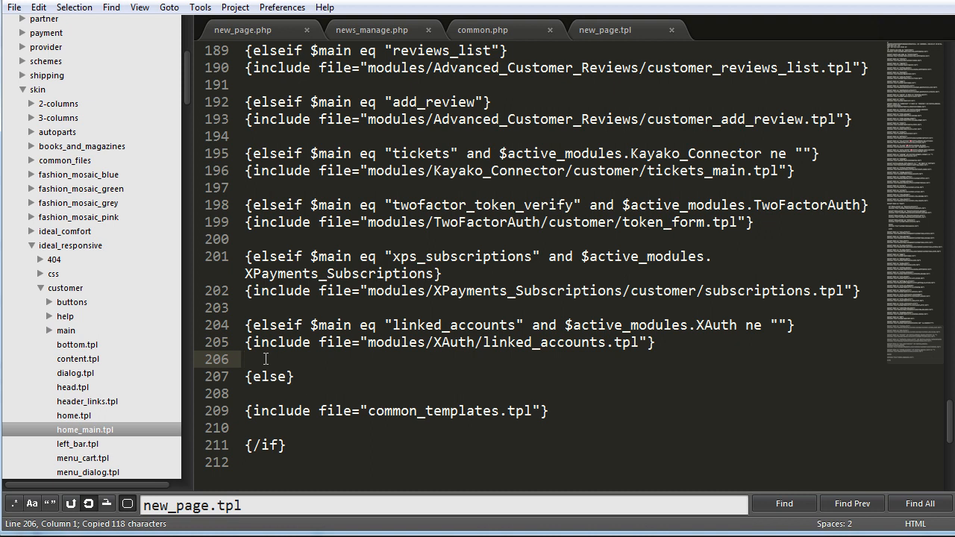
key(ctrl+v)
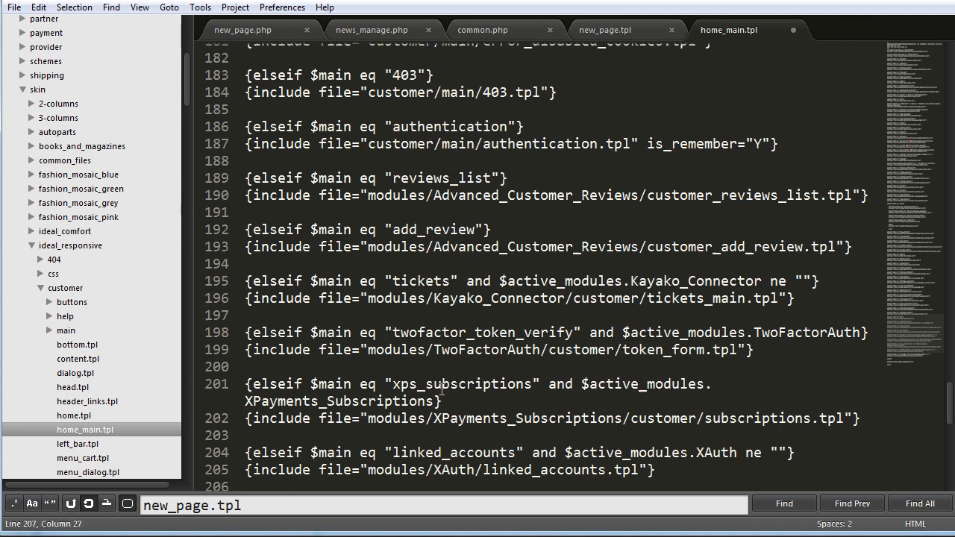
Step: Add a new_page condition including customer/main/new_page.tpl and save home_main.tpl
scroll(down, 3)
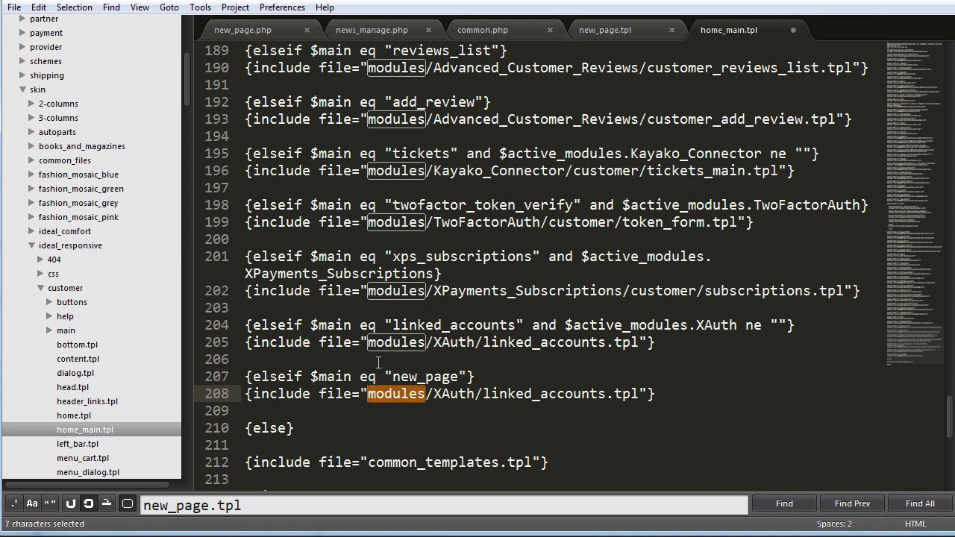
text(customer)
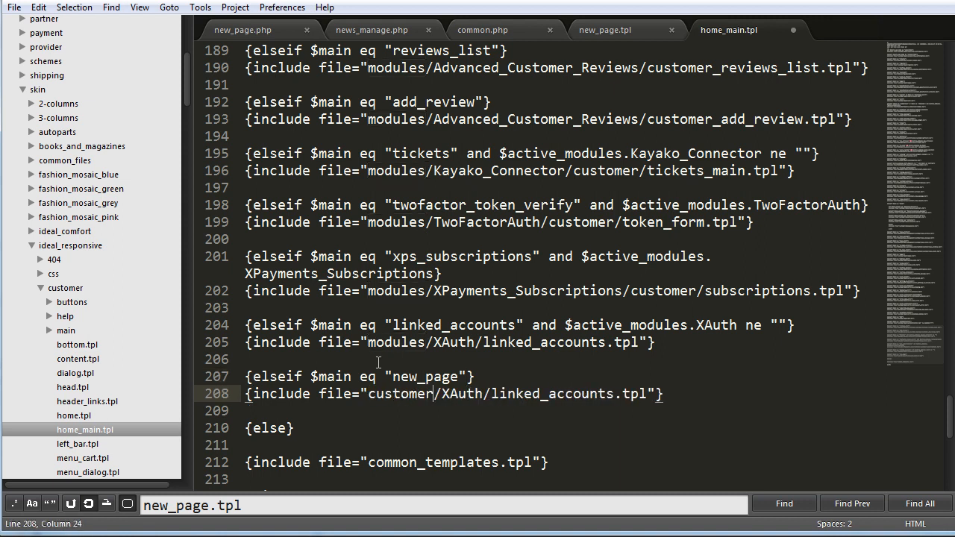
double_click(463, 394)
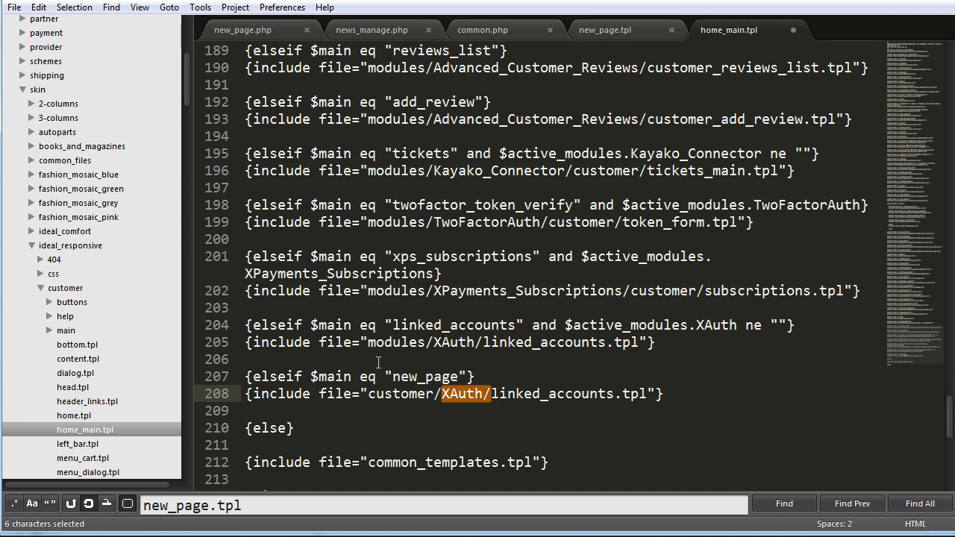
text(main/new)
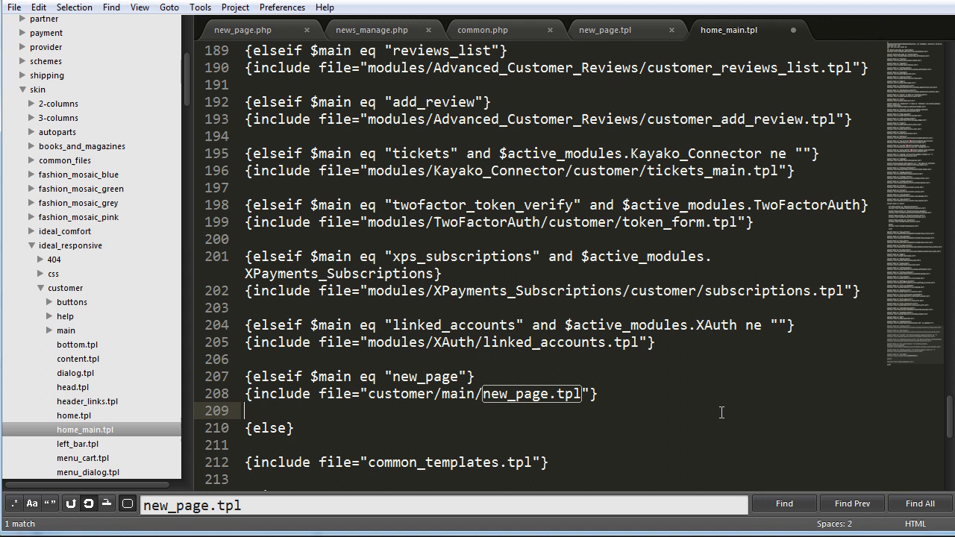
key(ctrl+s)
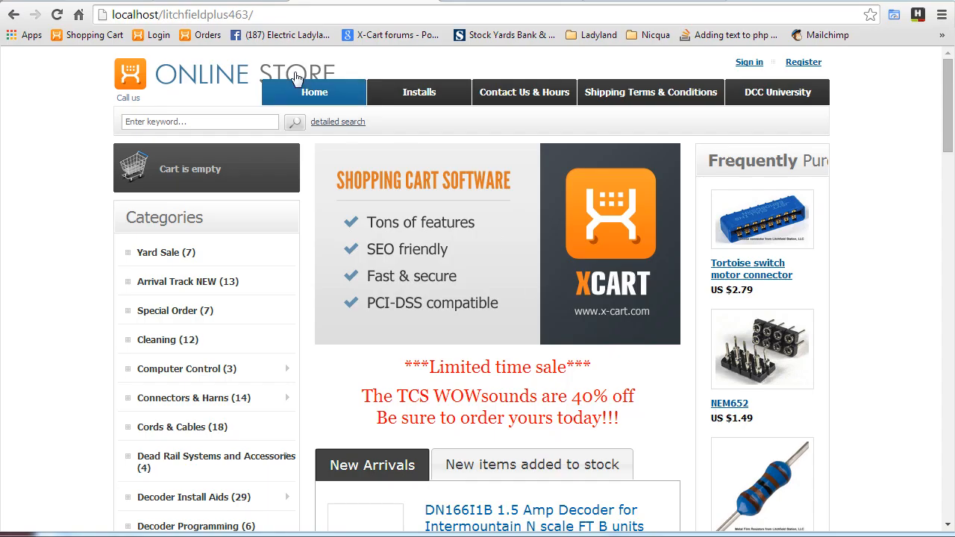
Step: Load new_page.php on the local store and highlight the Hello World text
click(269, 15)
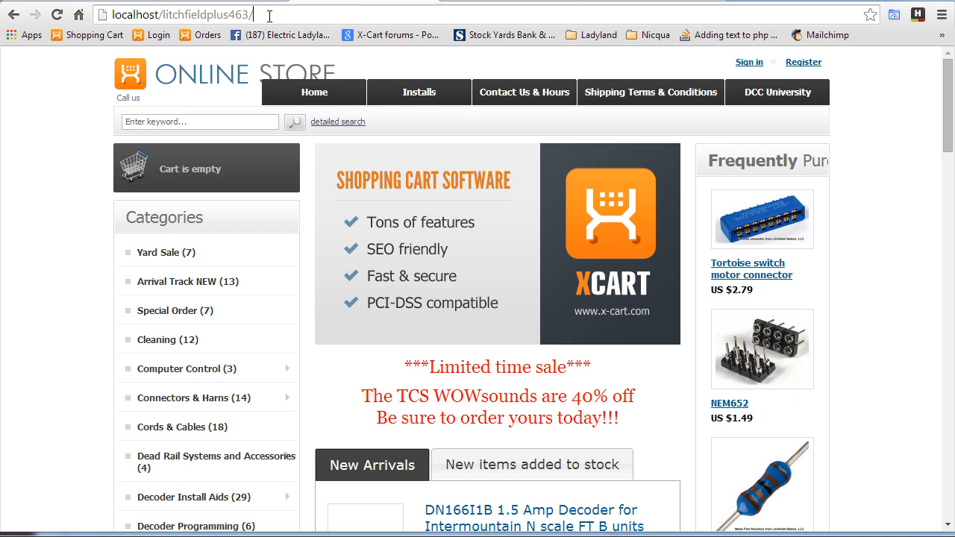
text(new_page.php)
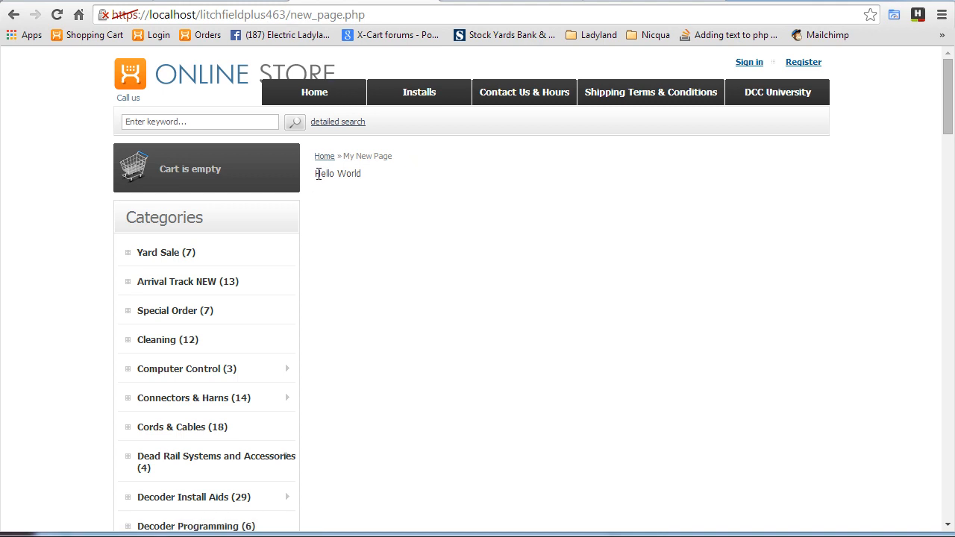
double_click(337, 173)
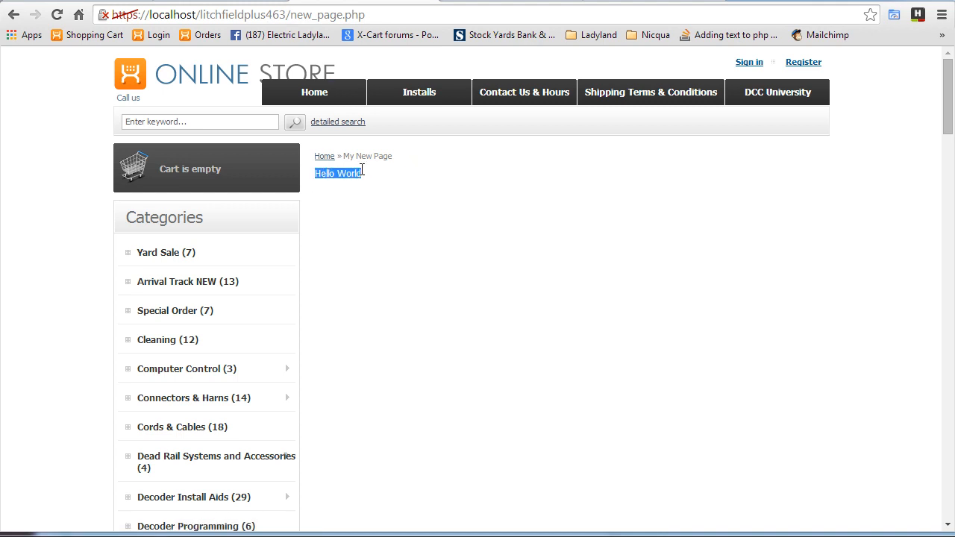